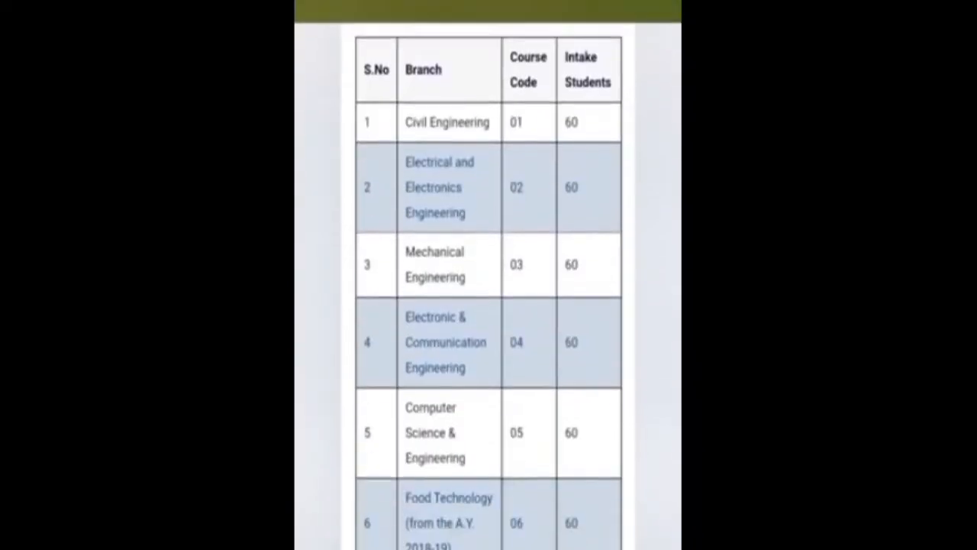
scroll("up", 3)
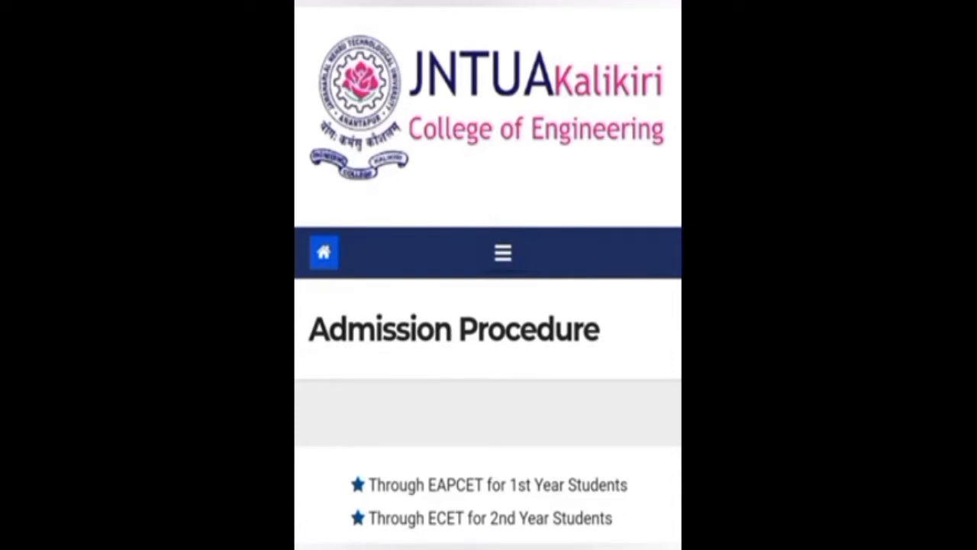
scroll("down", 3)
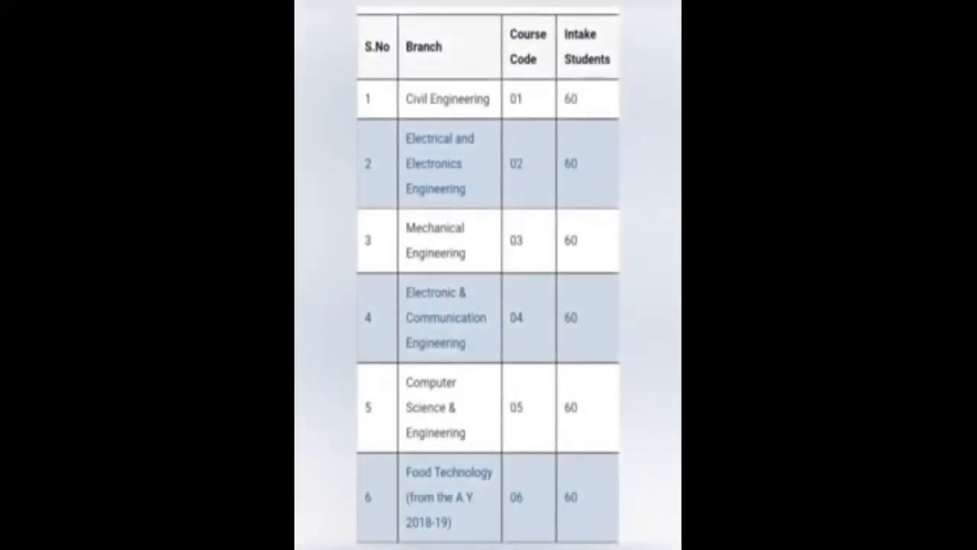